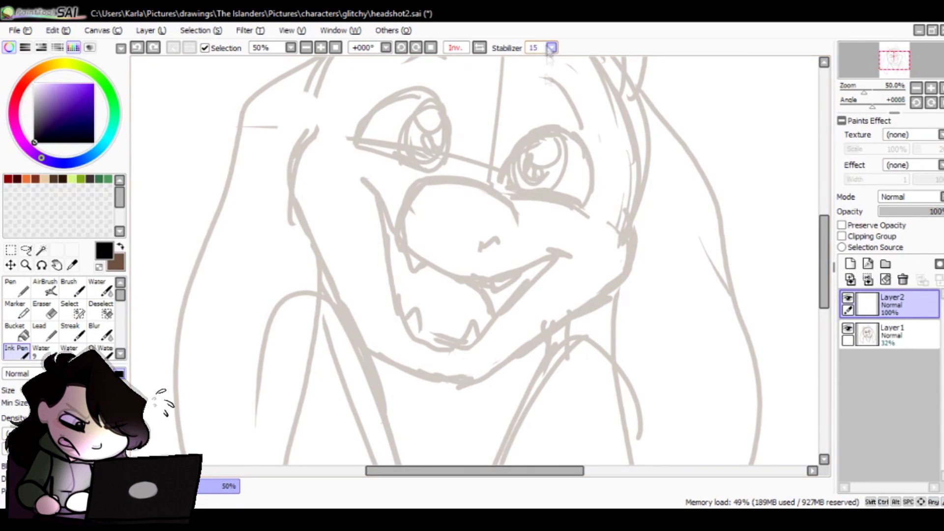
# - Ink the open mouth's lower outline and jaw curve over the faded sketch with the Ink Pen
pyautogui.click(550, 47)
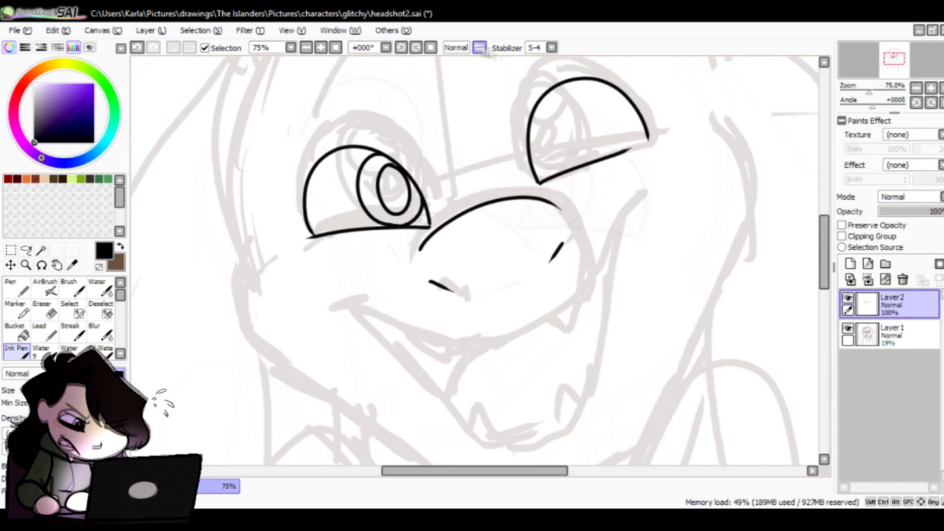
pyautogui.click(320, 48)
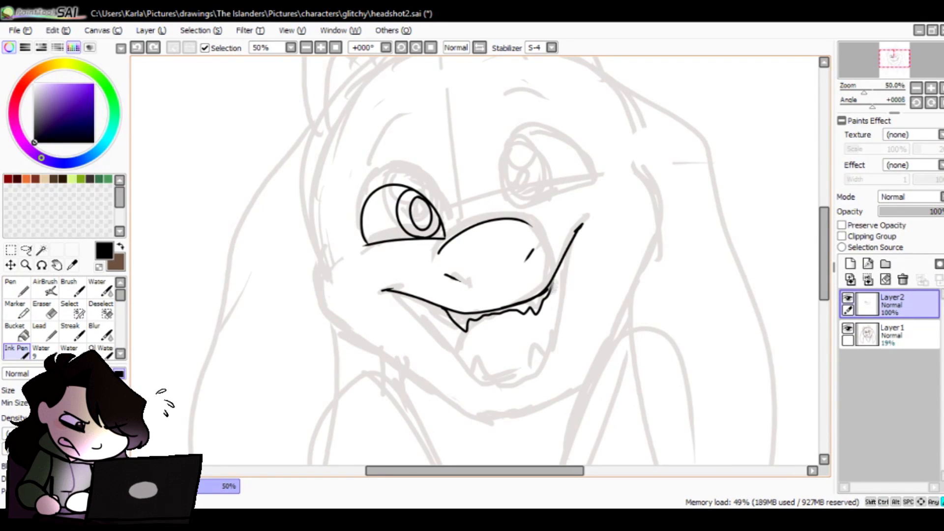
pyautogui.moveTo(391, 295); pyautogui.dragTo(578, 232)
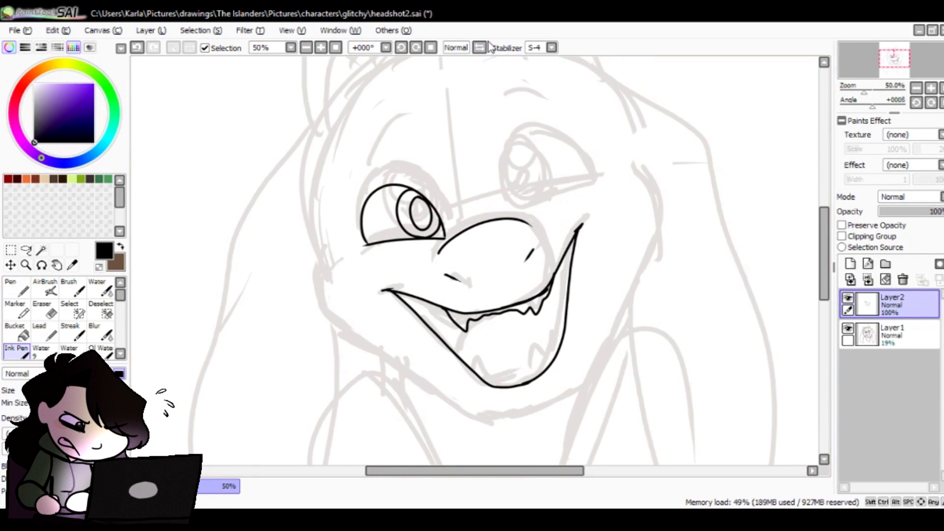
pyautogui.moveTo(392, 293); pyautogui.dragTo(578, 229)
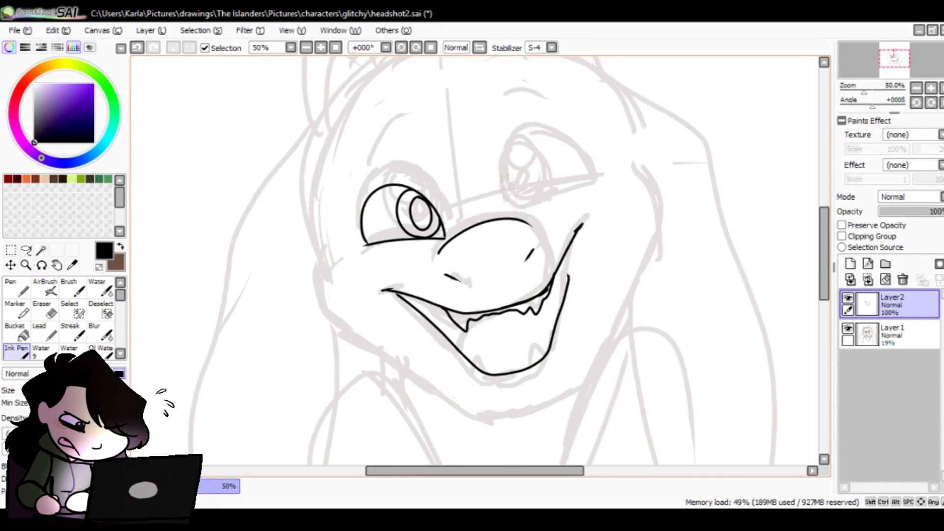
pyautogui.moveTo(575, 241); pyautogui.dragTo(550, 352)
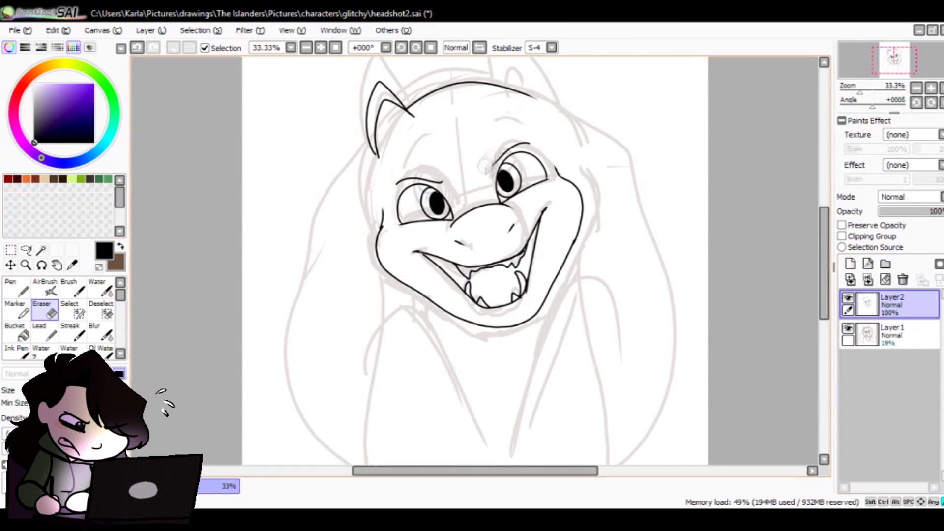
# - Ink the second ear and head top, then add the empty Layer3 above the lineart
pyautogui.click(16, 348)
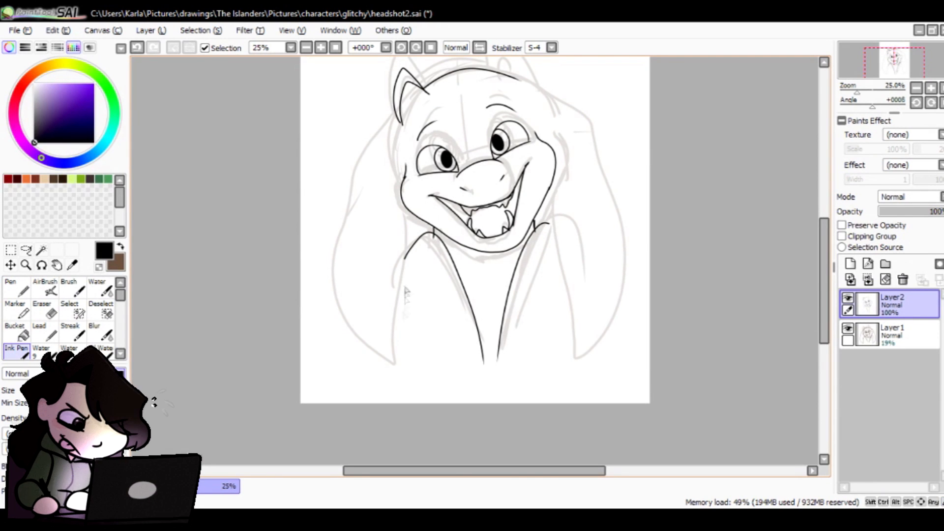
pyautogui.click(850, 263)
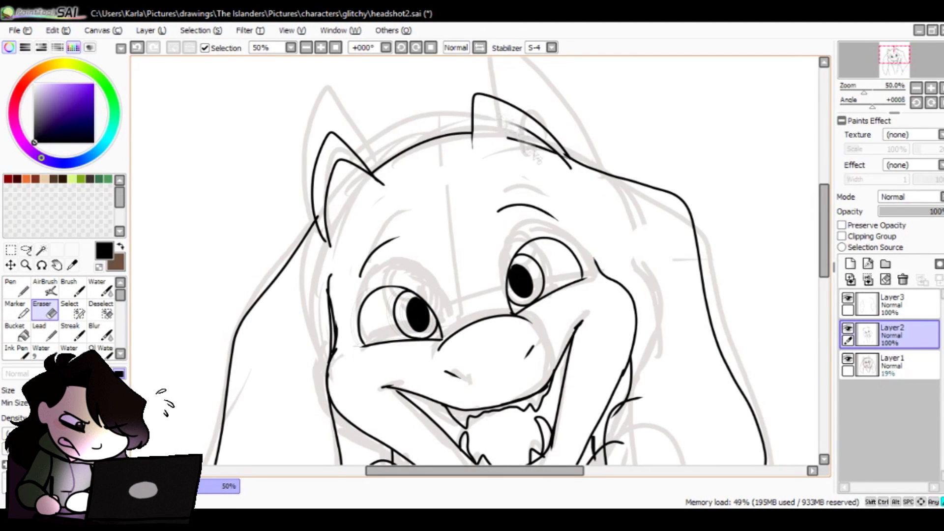
# - Ink the floppy ears and neck and delete the sketch Layer1, leaving clean lineart
pyautogui.click(15, 352)
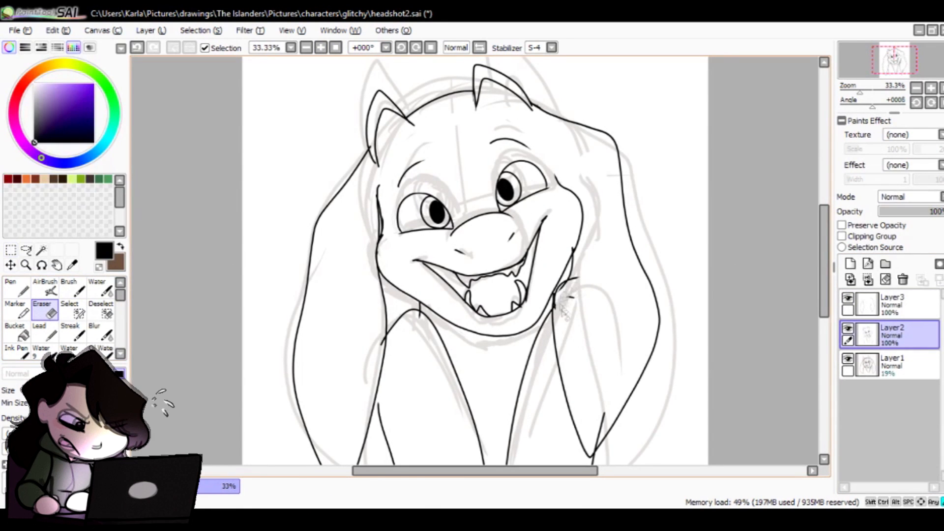
pyautogui.click(891, 304)
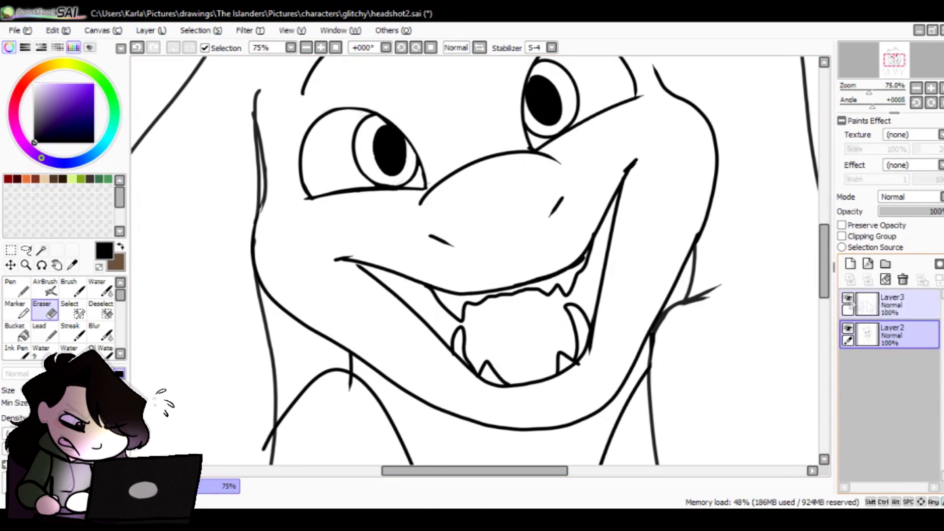
# - On Layer3 with the Ink Pen, draw a small candy circle below the left ear
pyautogui.click(903, 280)
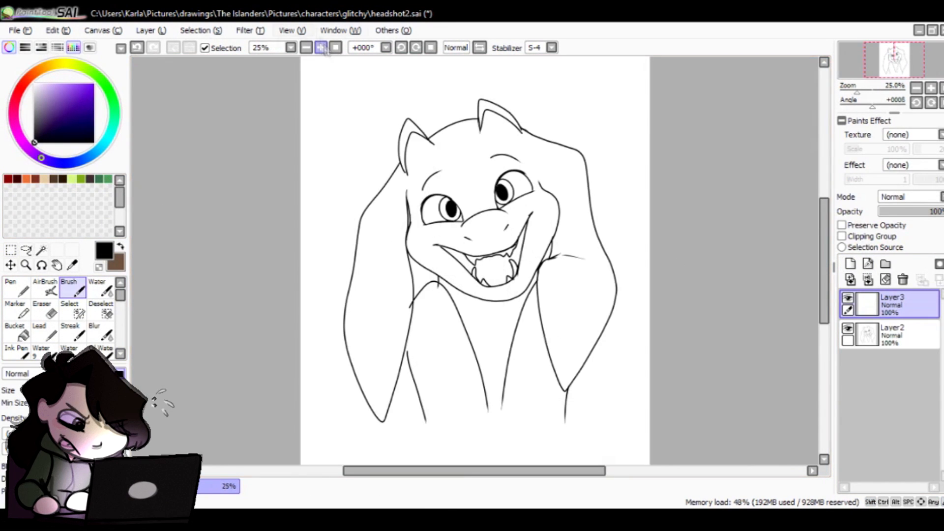
pyautogui.click(321, 47)
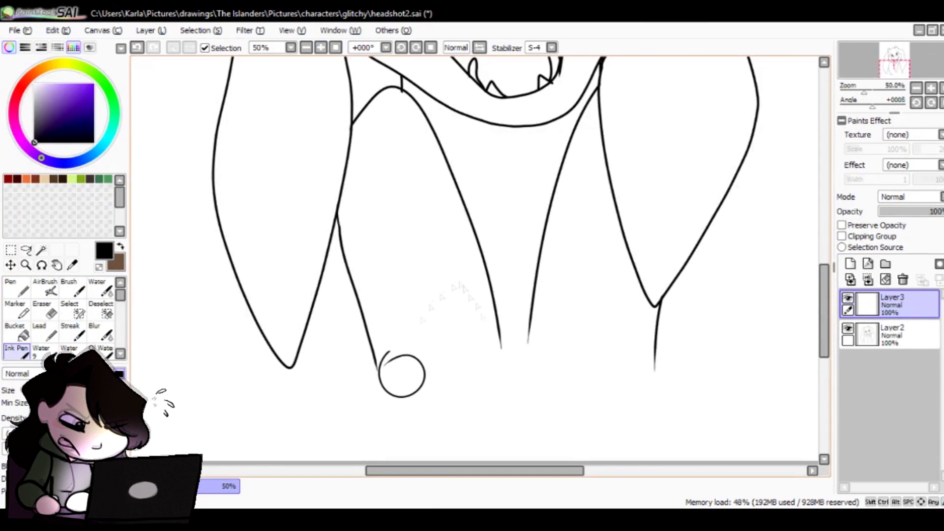
# - Ink the round sweet's twisted and crinkled wrapper ends, then pick the Magic Wand
pyautogui.moveTo(421, 371); pyautogui.dragTo(454, 346)
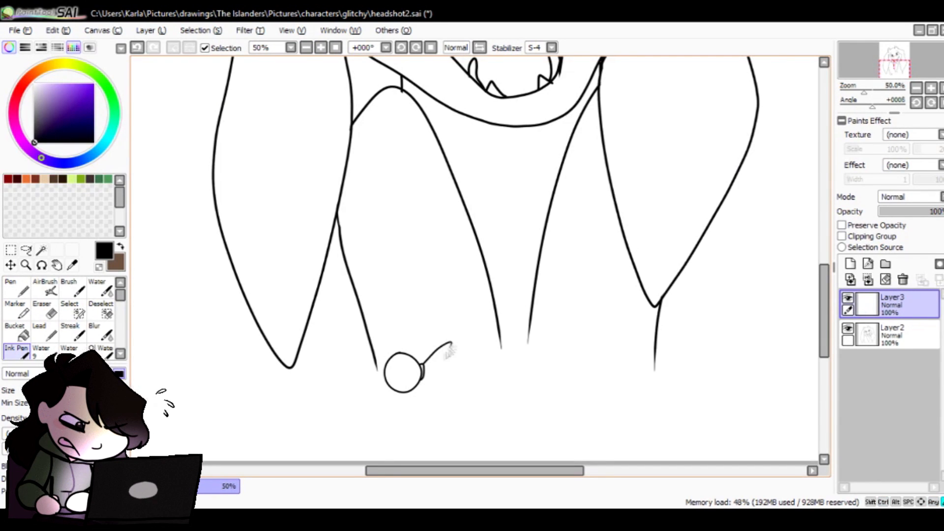
pyautogui.moveTo(446, 346); pyautogui.dragTo(434, 391)
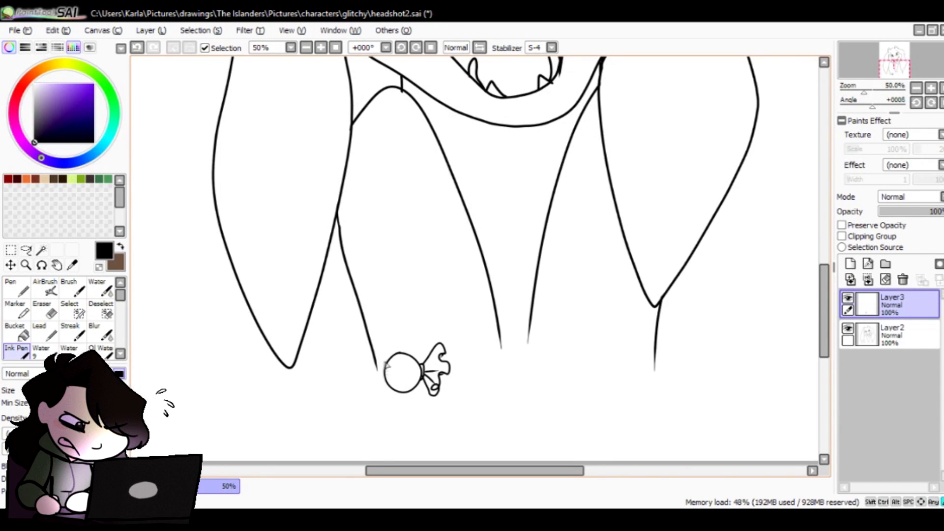
pyautogui.moveTo(383, 358); pyautogui.dragTo(371, 394)
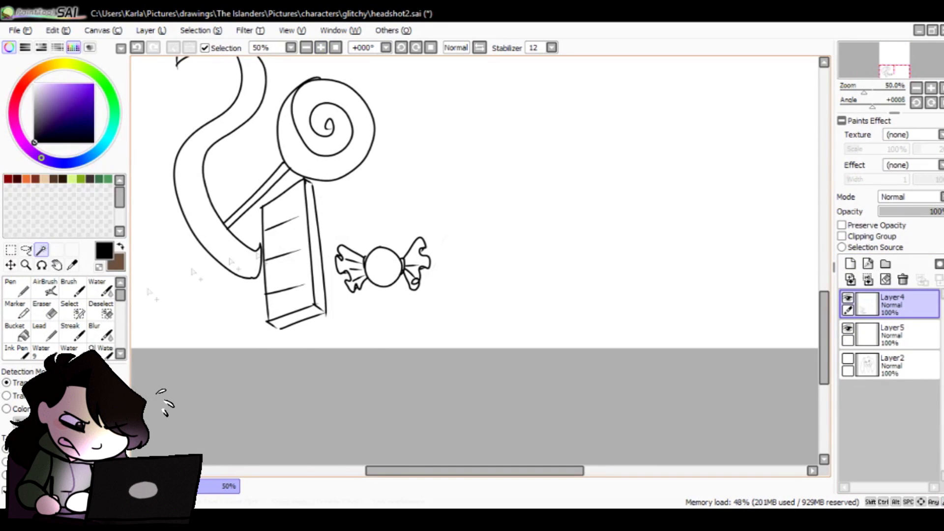
pyautogui.click(68, 307)
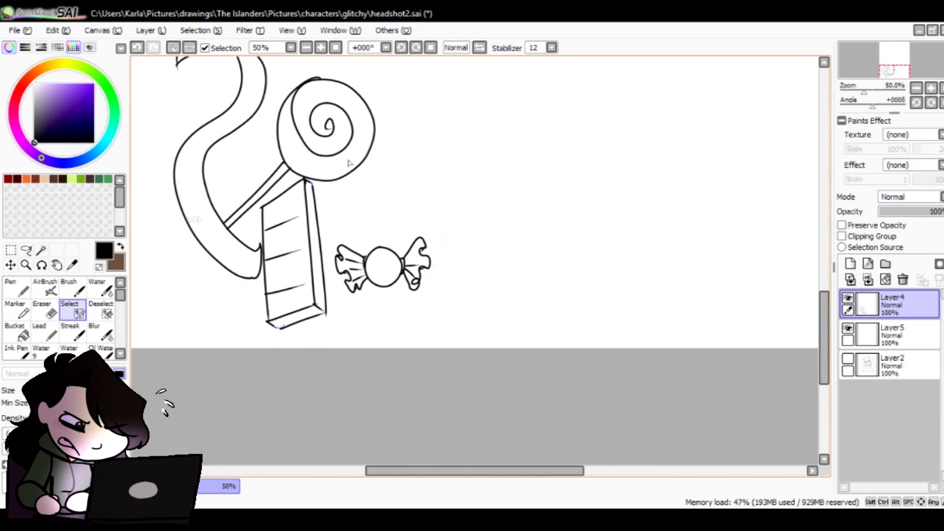
# - Fill the chocolate bar brown and lollipop head red, adding soft lollipop highlights
pyautogui.click(14, 331)
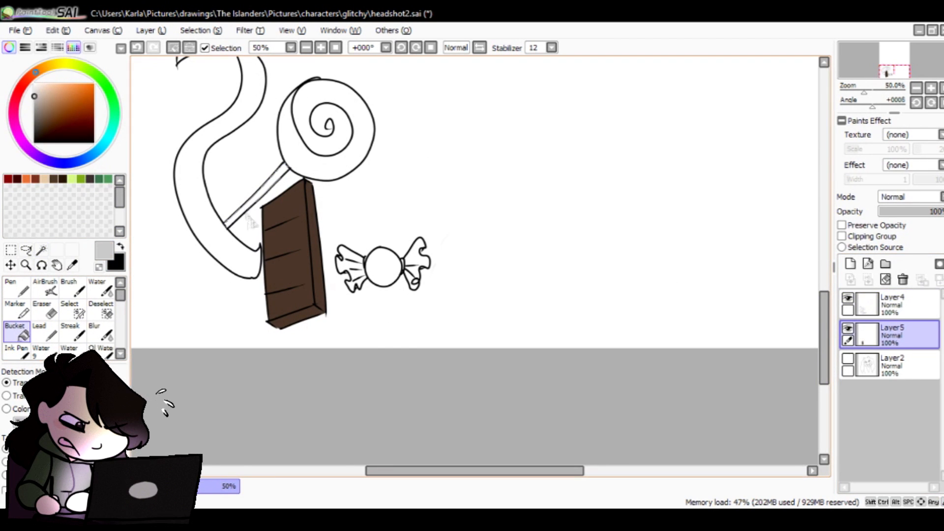
pyautogui.click(891, 304)
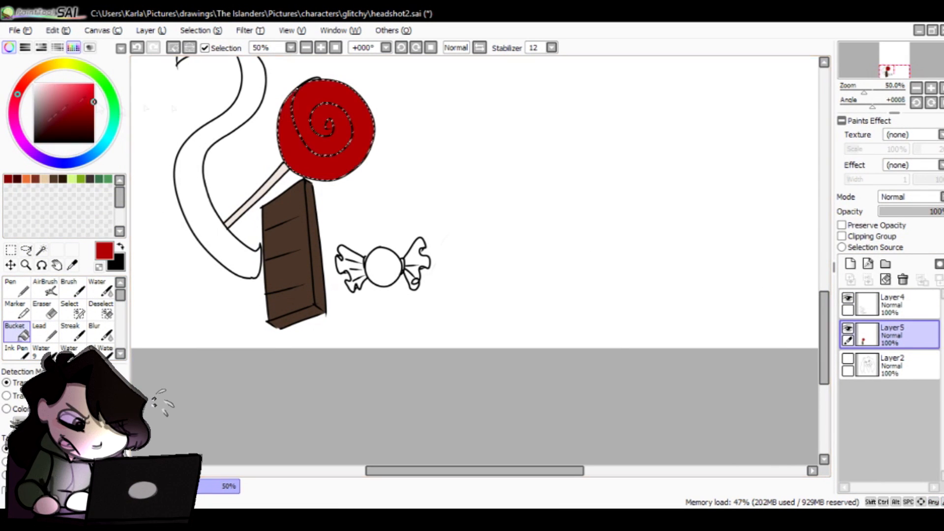
pyautogui.click(69, 289)
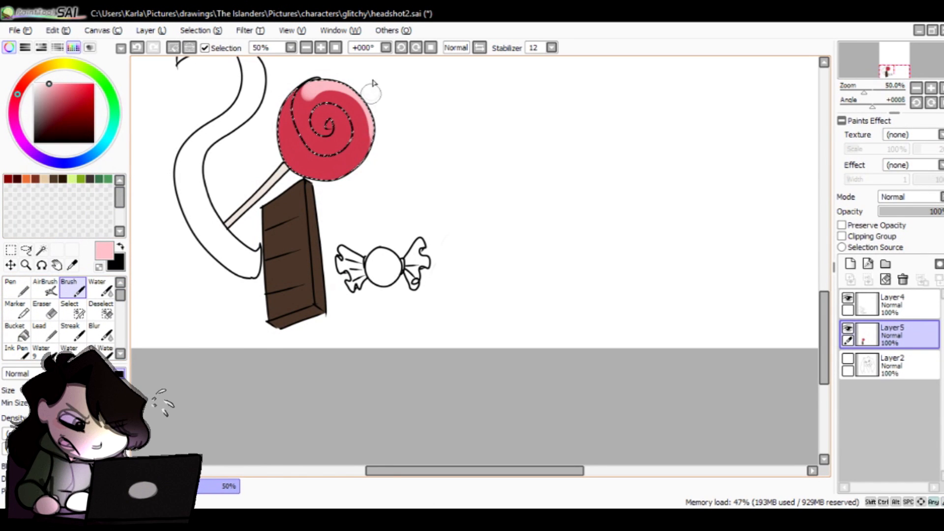
pyautogui.click(329, 120)
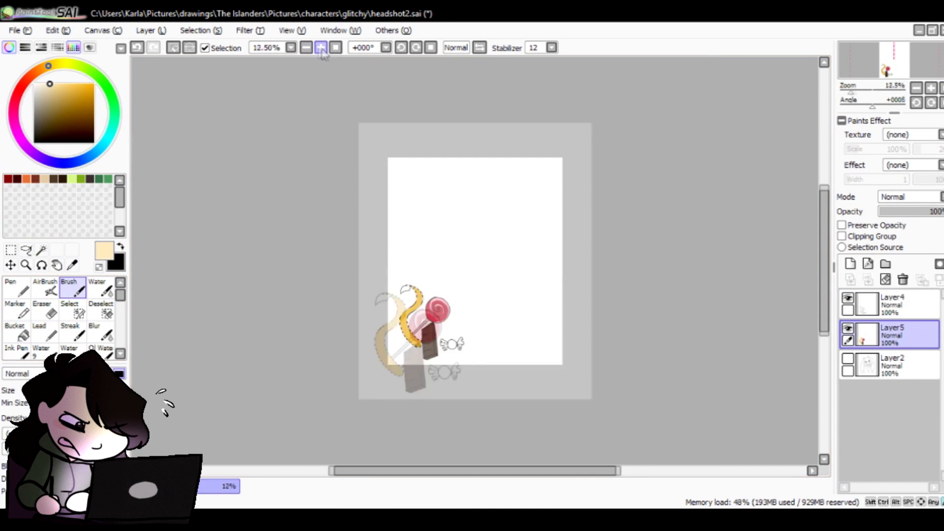
pyautogui.click(320, 47)
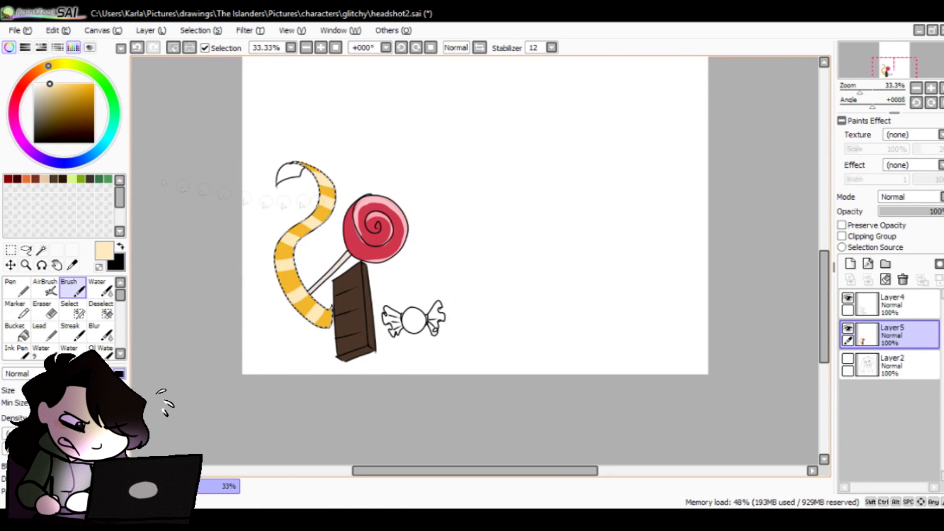
# - Fill the wrapped candy's centre red on the colour layer and mirror the props set
pyautogui.click(14, 331)
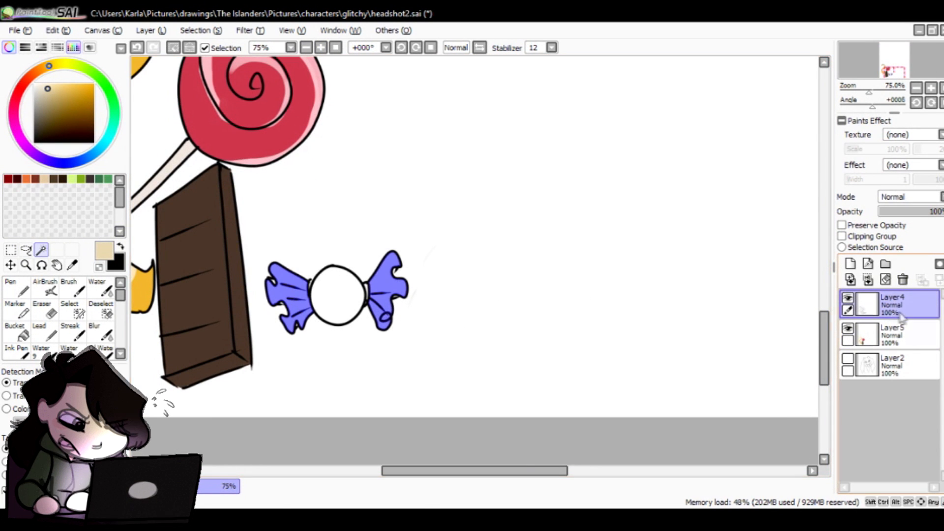
pyautogui.click(891, 335)
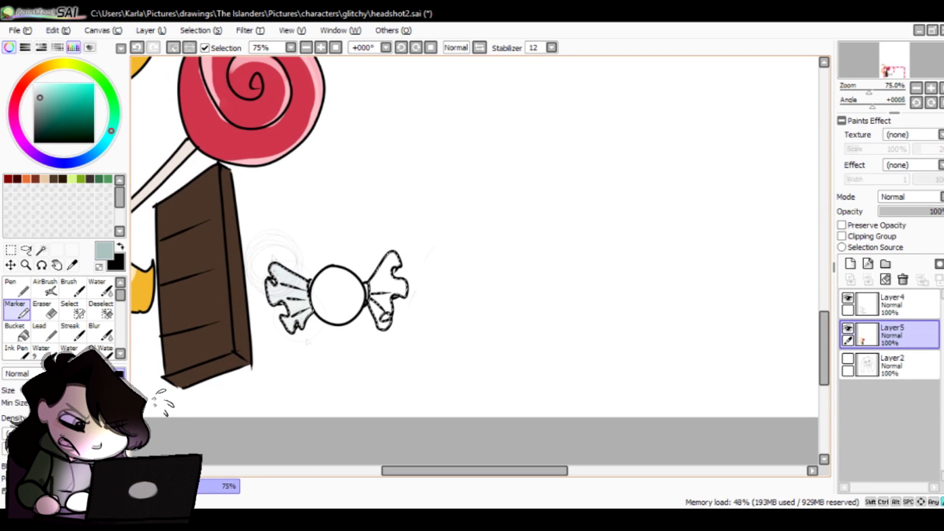
pyautogui.click(15, 331)
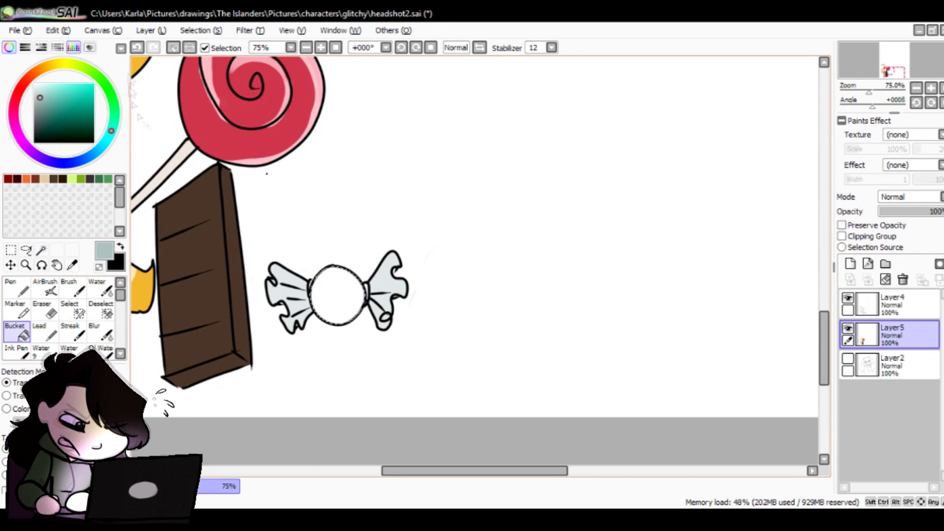
pyautogui.click(338, 295)
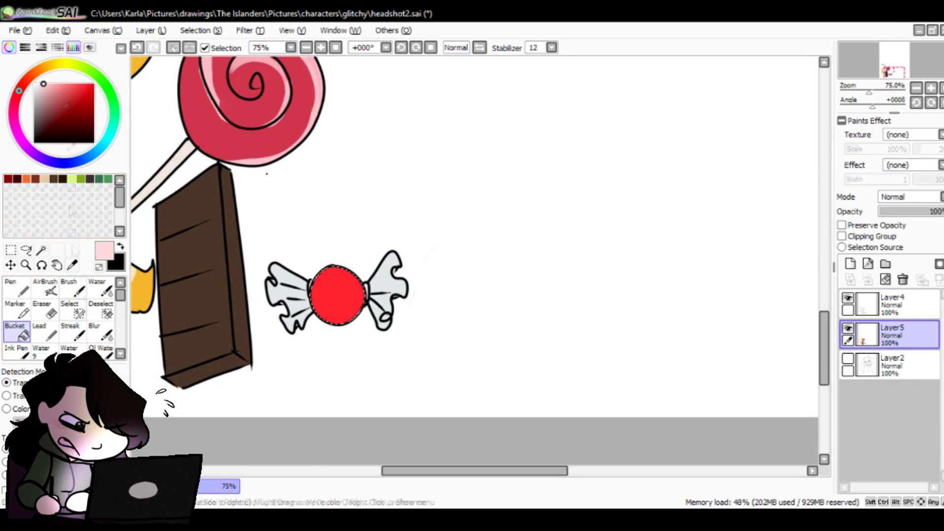
pyautogui.click(69, 289)
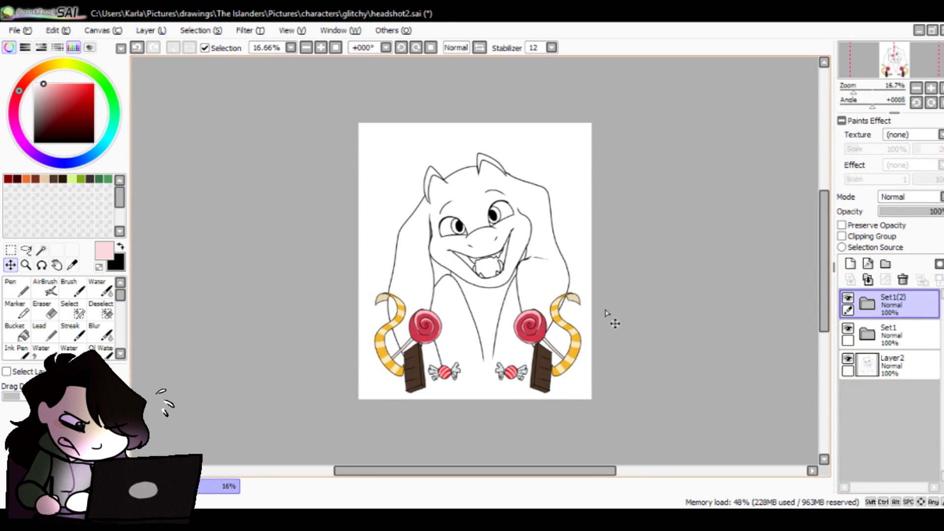
# - Fill the character's flat base colour and paint brown ear patches on a clipping layer
pyautogui.click(891, 363)
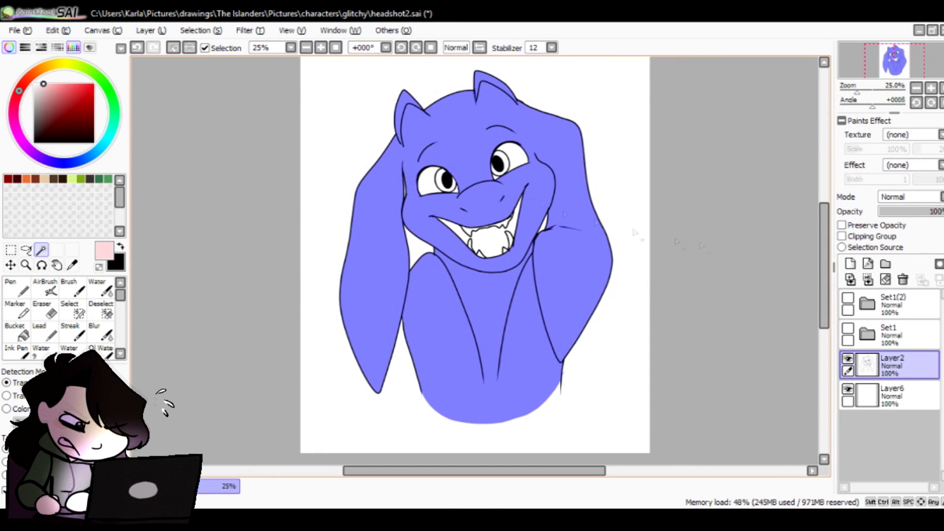
pyautogui.click(891, 396)
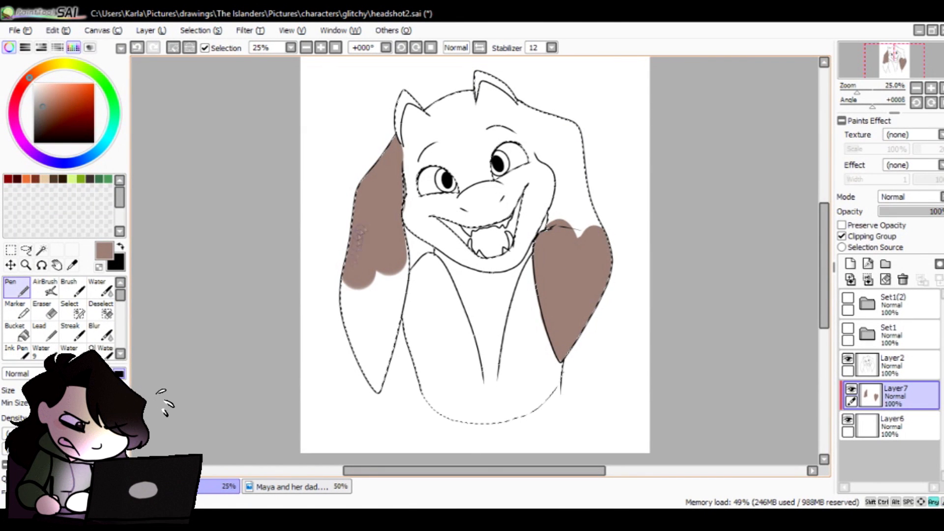
# - Shape the ear patches with white gaps, add head spots, brown horns and red eye markings
pyautogui.click(41, 312)
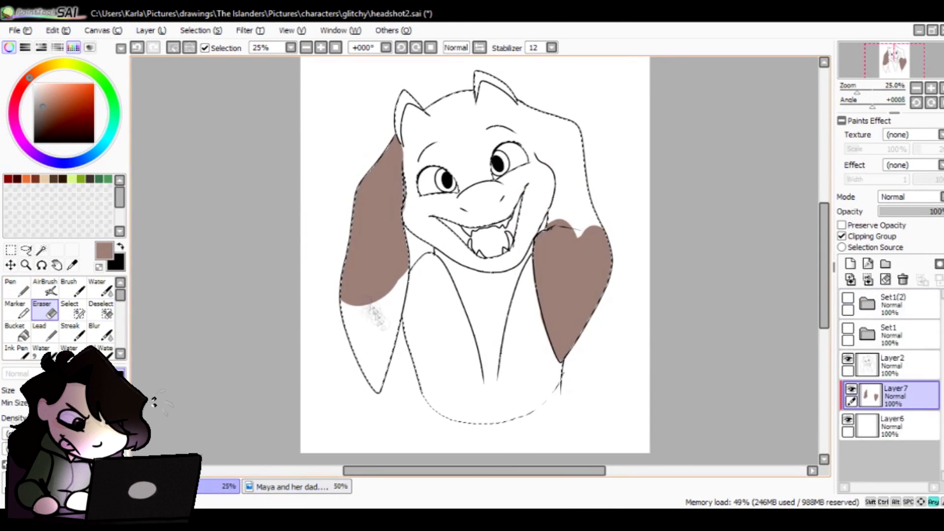
pyautogui.click(10, 289)
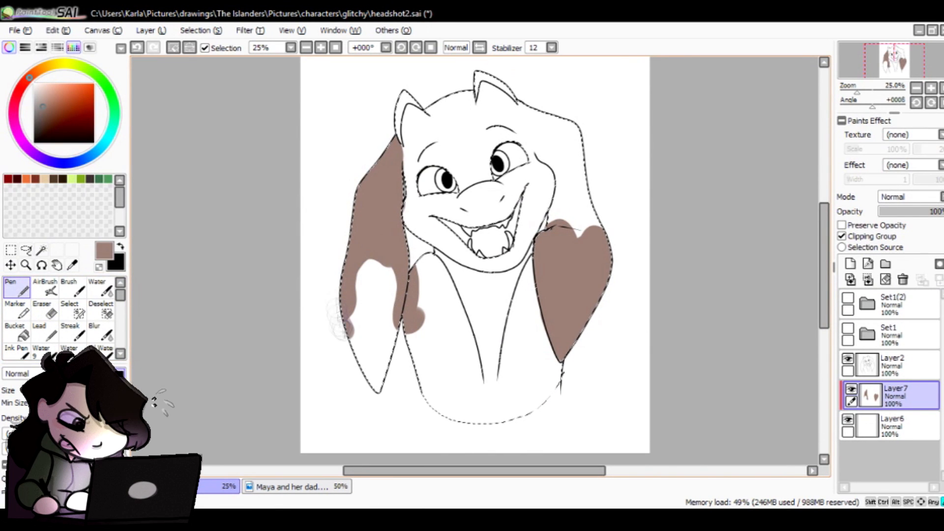
pyautogui.click(45, 307)
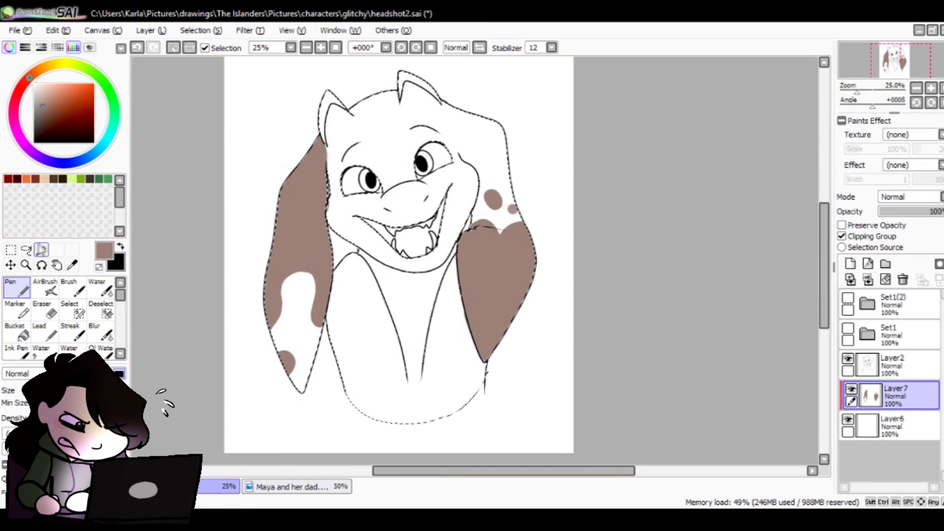
pyautogui.click(291, 487)
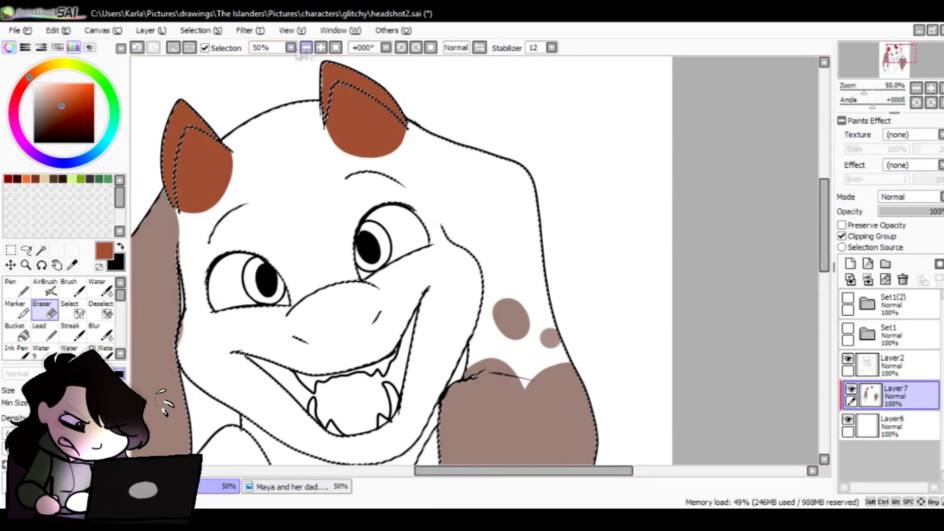
pyautogui.click(291, 486)
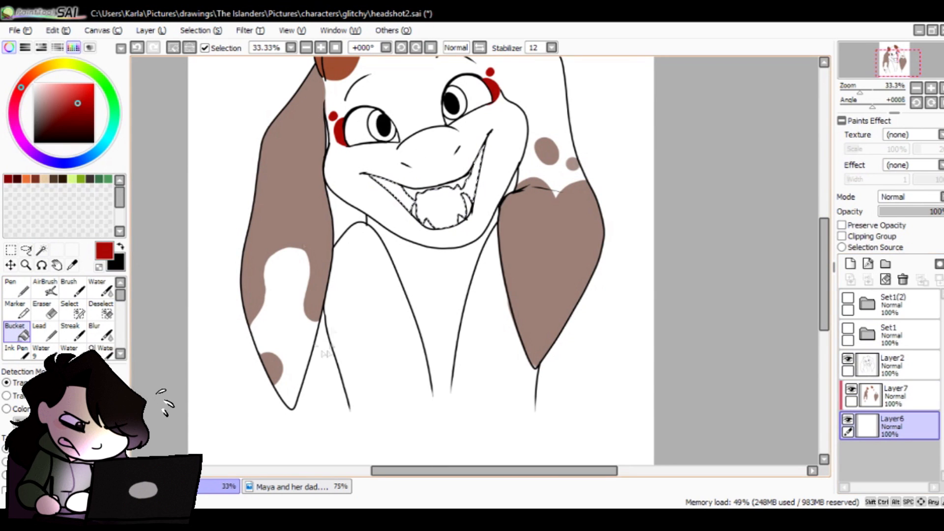
# - Fill the mouth dark red and tongue pink, colour the eyes orange, add an orange background
pyautogui.click(422, 204)
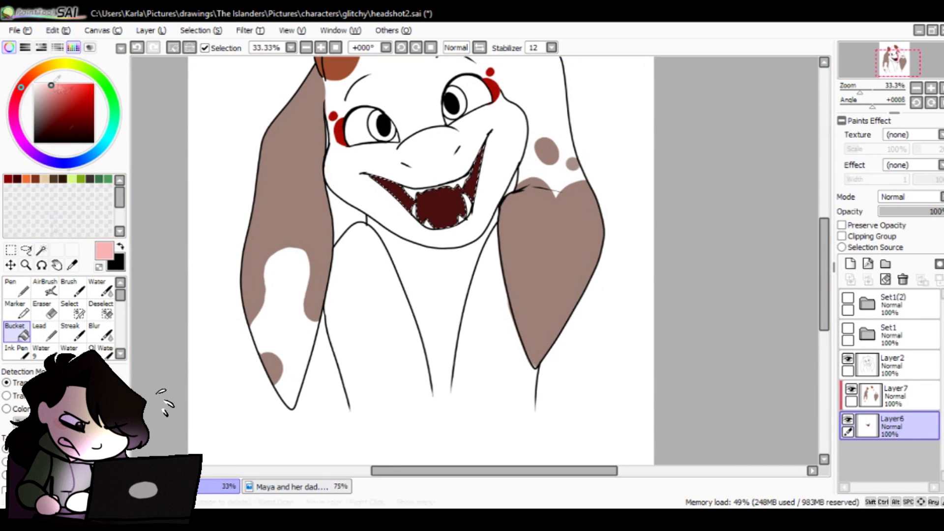
pyautogui.click(10, 288)
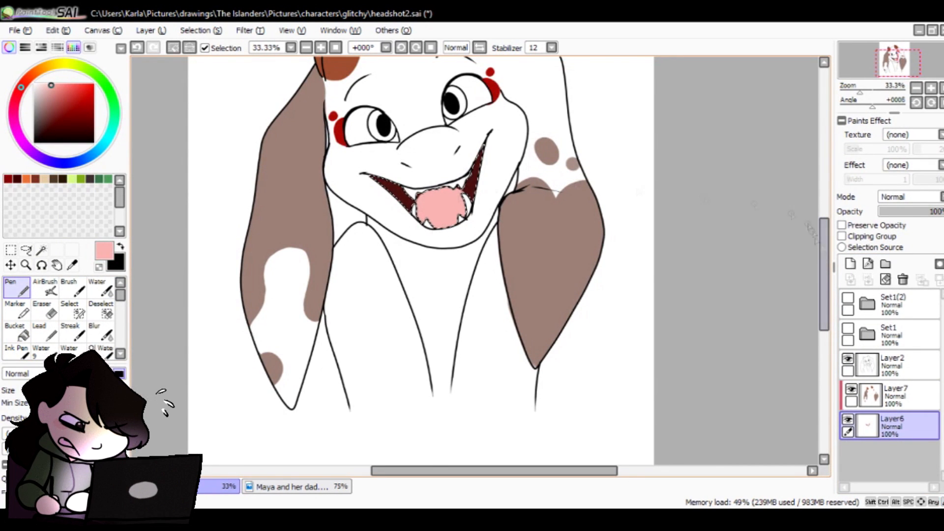
pyautogui.click(42, 250)
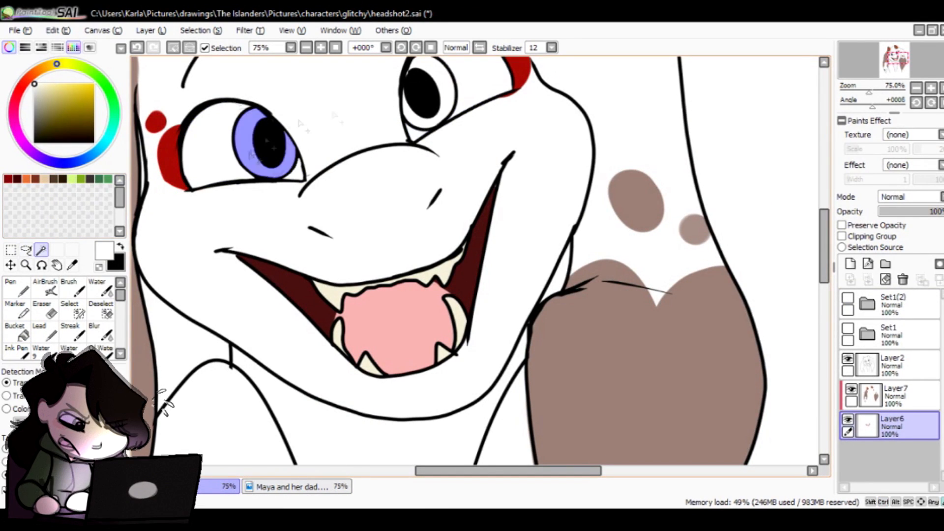
pyautogui.click(295, 486)
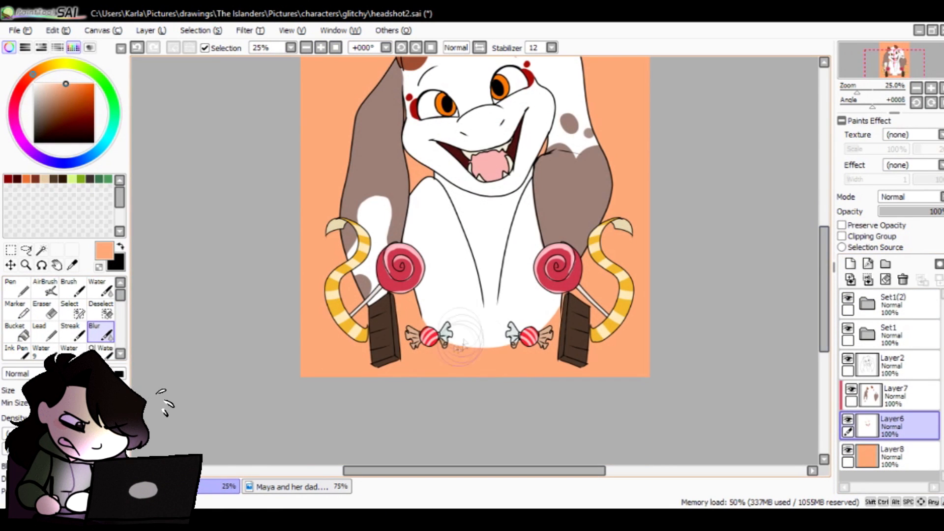
# - Blur the lower body into white on a new layer and add Luminosity and Multiply shading layers
pyautogui.click(850, 264)
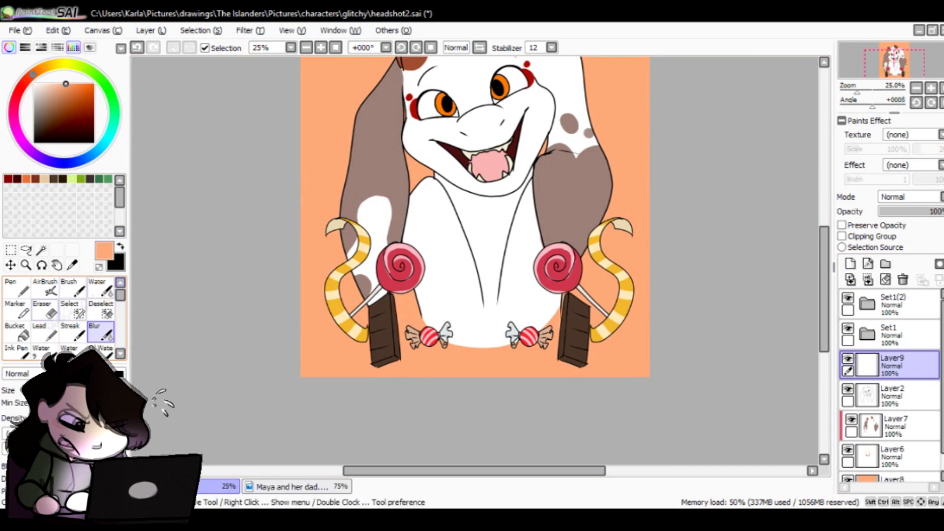
pyautogui.click(86, 82)
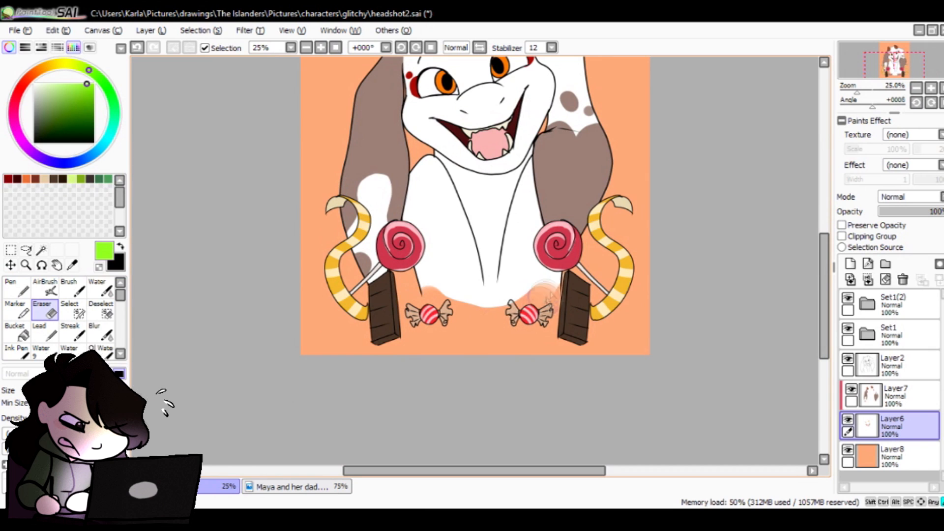
pyautogui.click(337, 47)
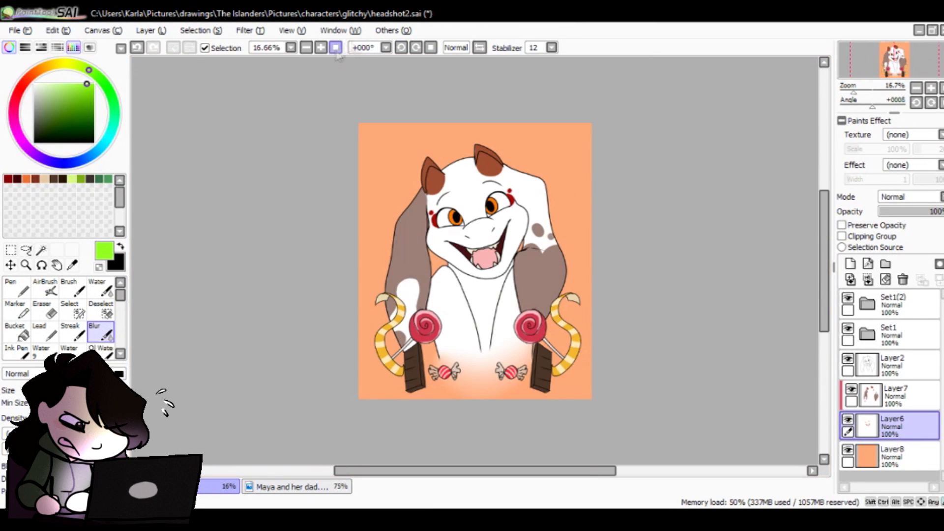
pyautogui.click(894, 394)
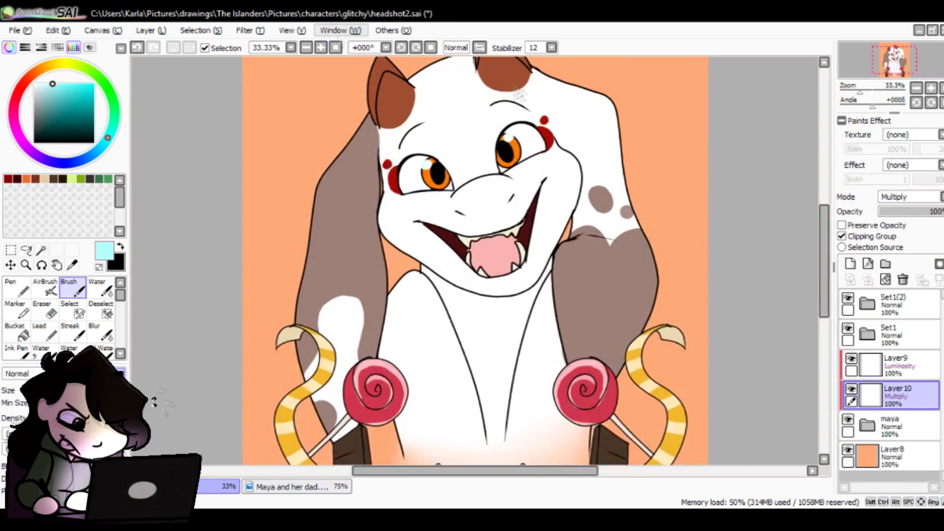
# - Paint orange shading beneath the chin on the Multiply layer, then erase and blur its edges to soften it
pyautogui.moveTo(422, 283); pyautogui.dragTo(525, 301)
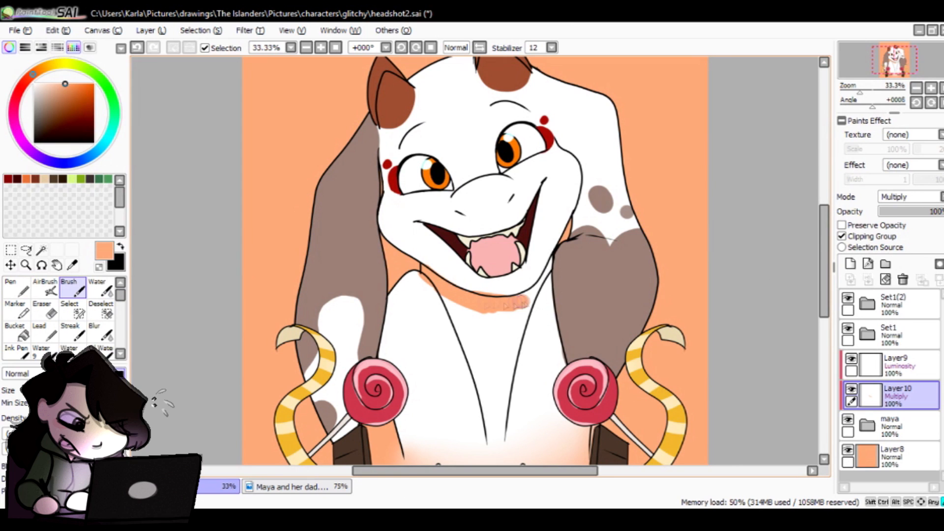
pyautogui.click(42, 291)
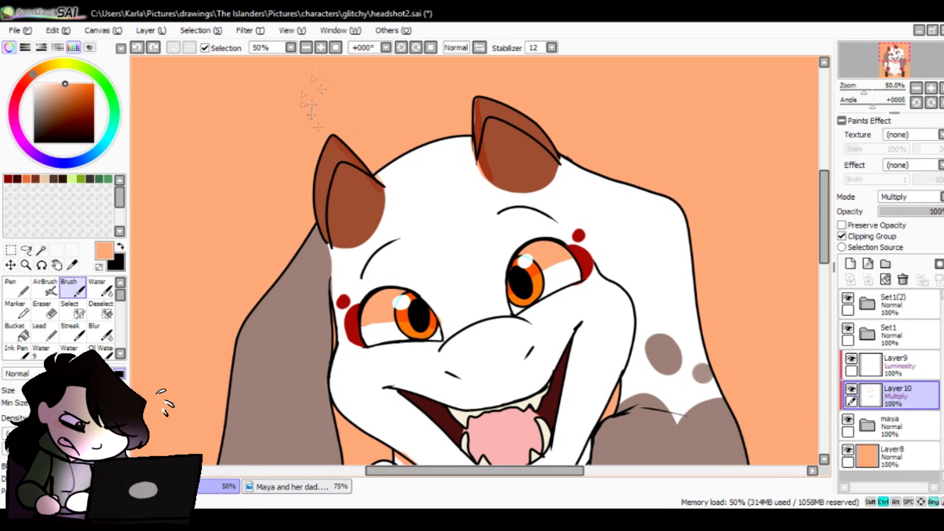
pyautogui.click(42, 291)
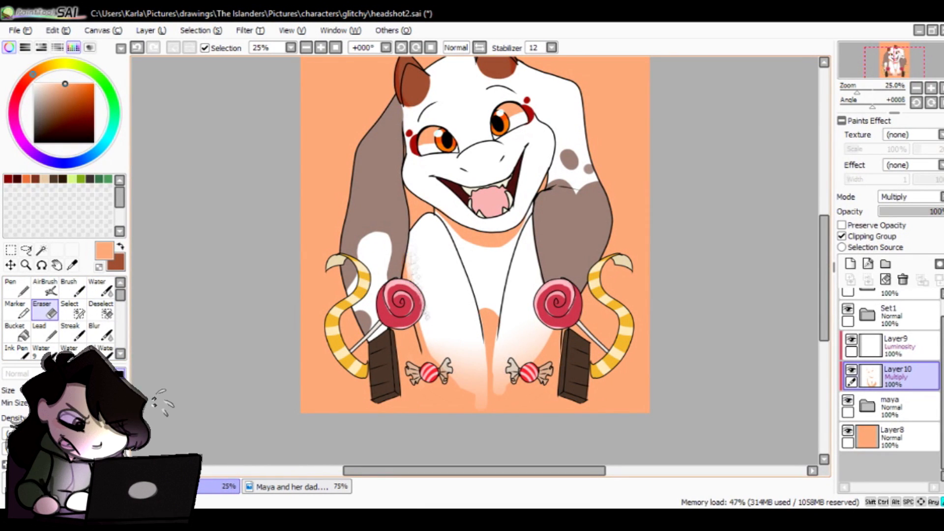
pyautogui.click(94, 313)
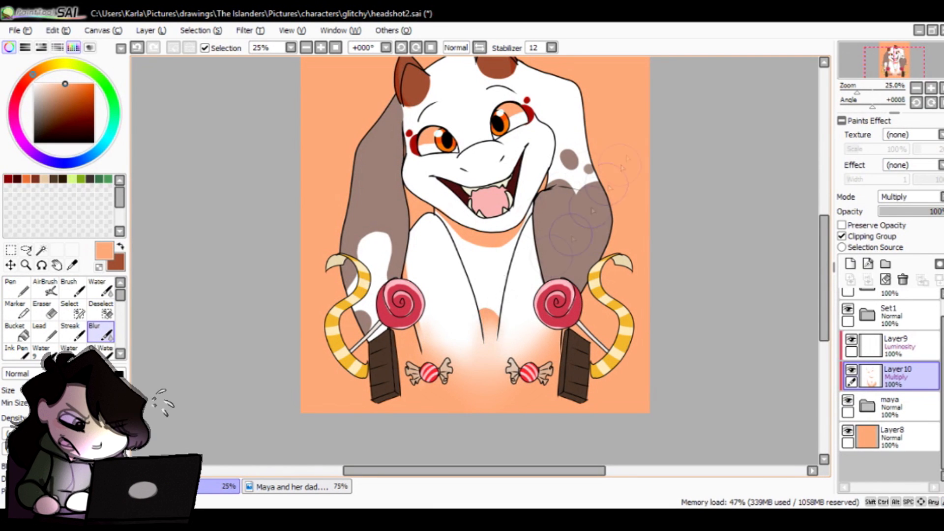
pyautogui.click(69, 288)
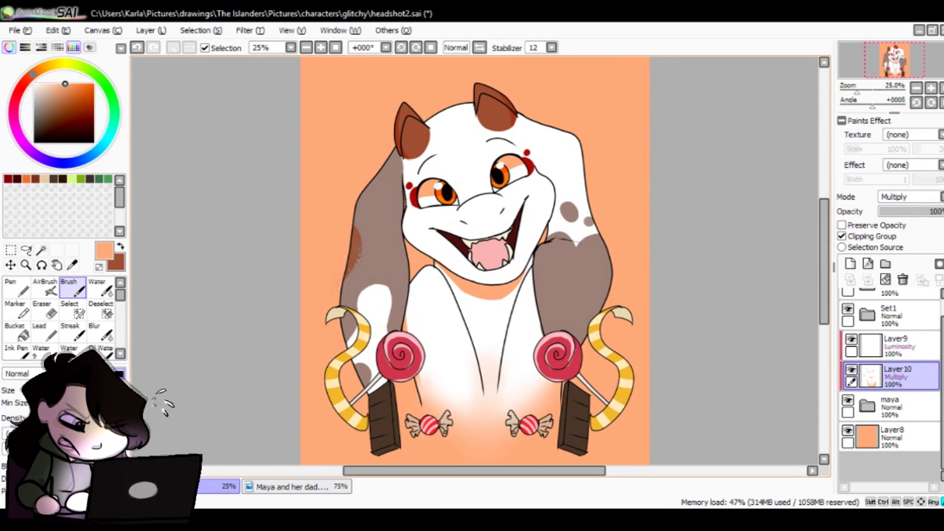